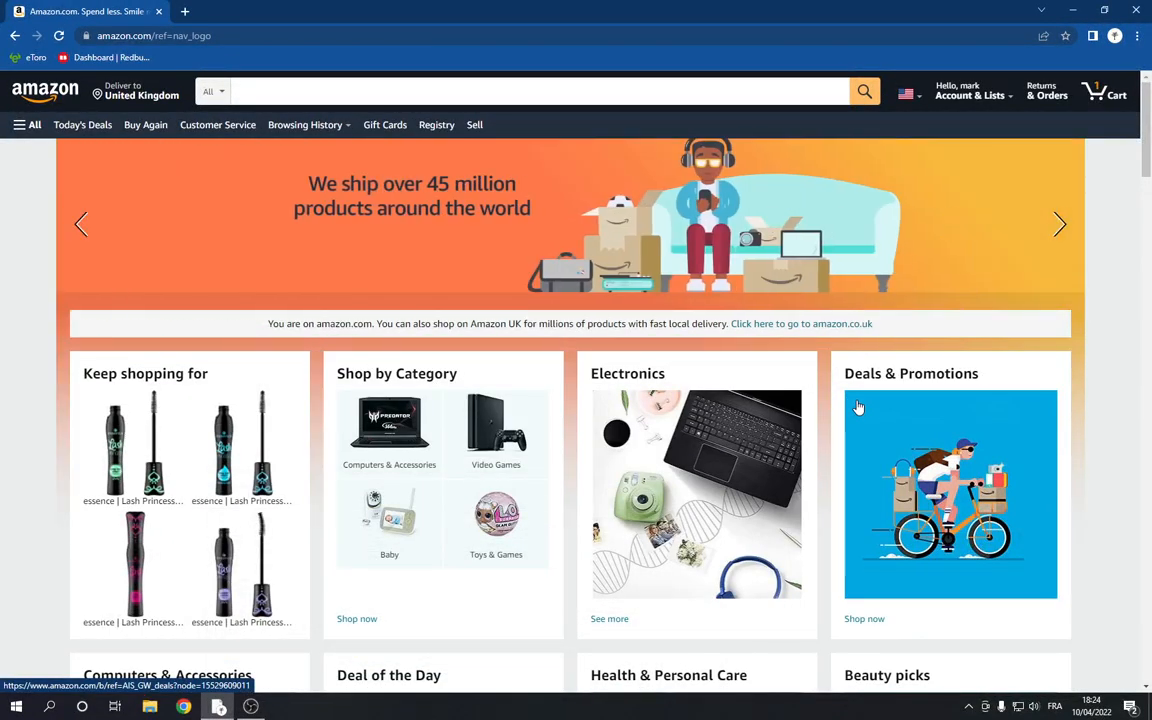
# - Open the HP V223ve 21.5-inch monitor from the shopping-trends row and scroll to its share icons
pyautogui.scroll(-3)
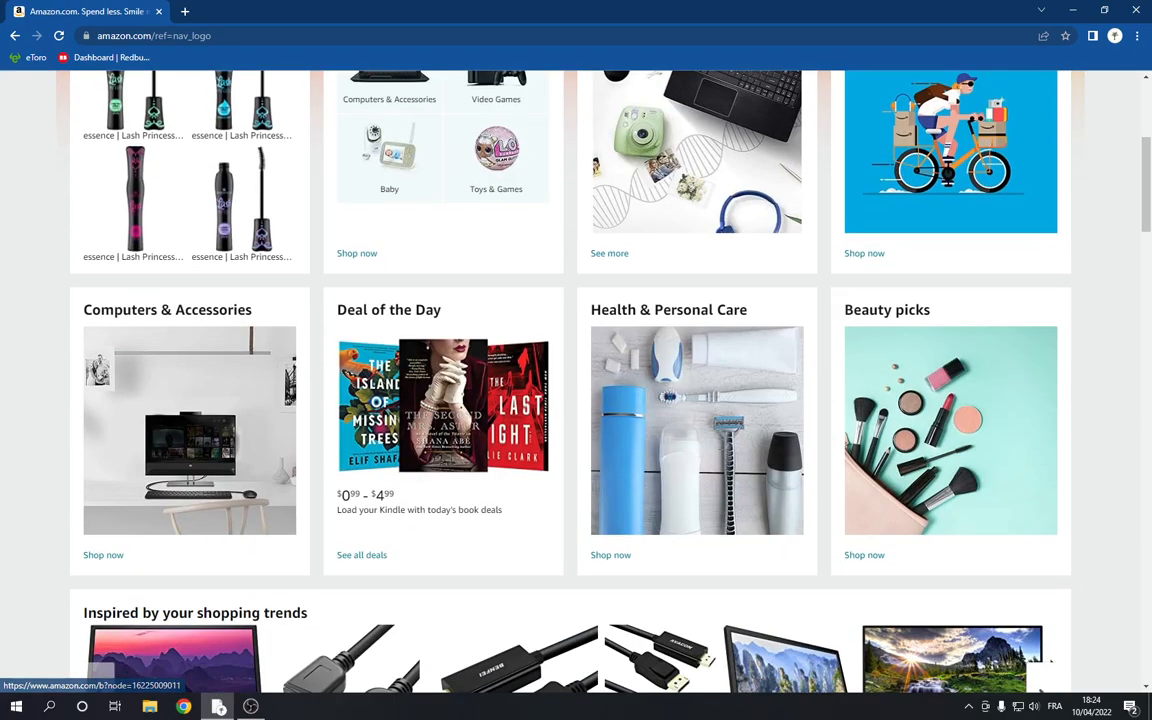
pyautogui.scroll(-3)
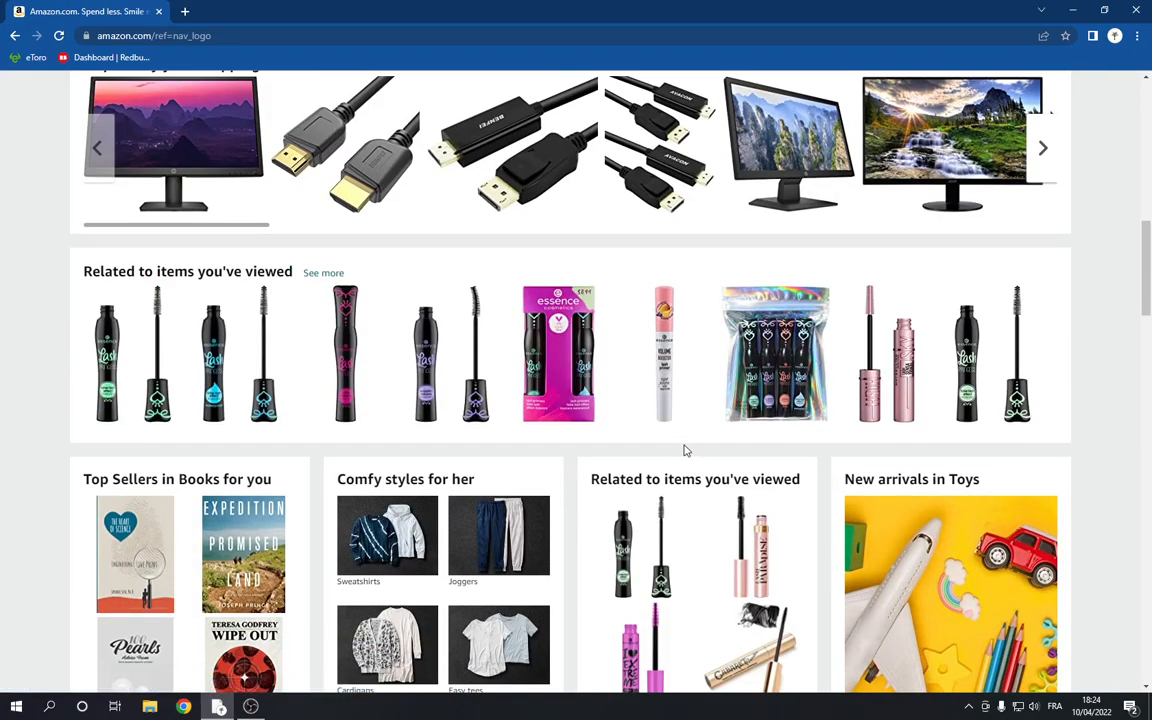
pyautogui.scroll(3)
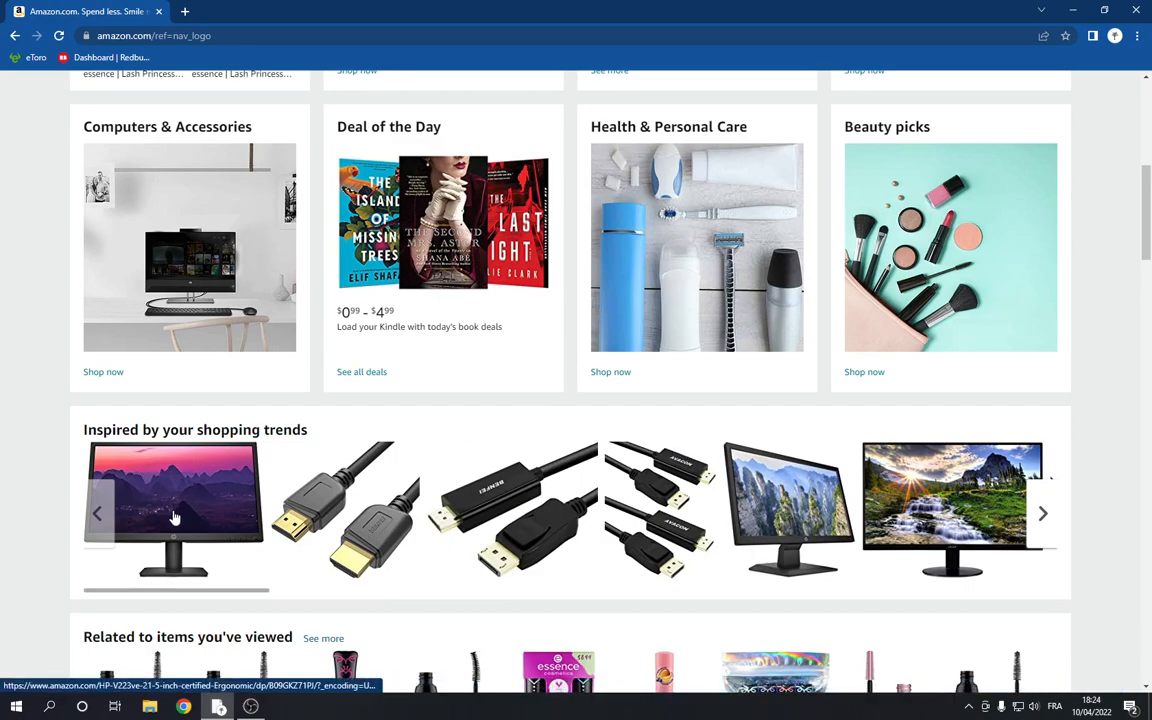
pyautogui.click(173, 510)
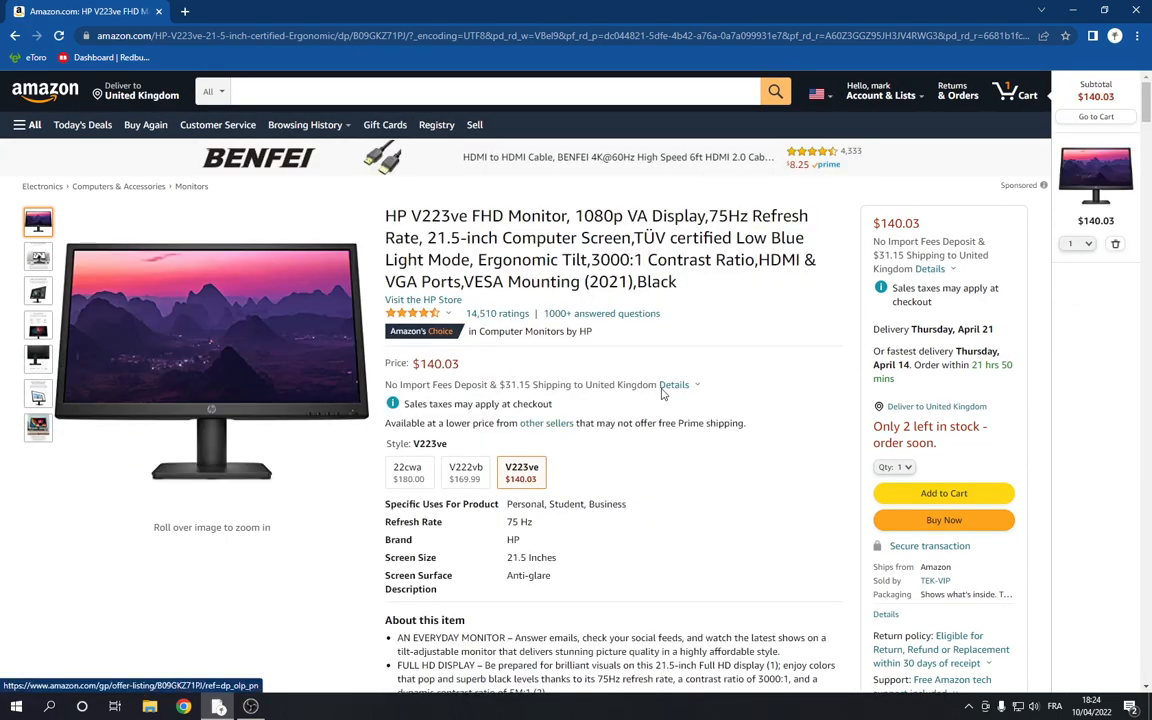
pyautogui.moveTo(846, 405)
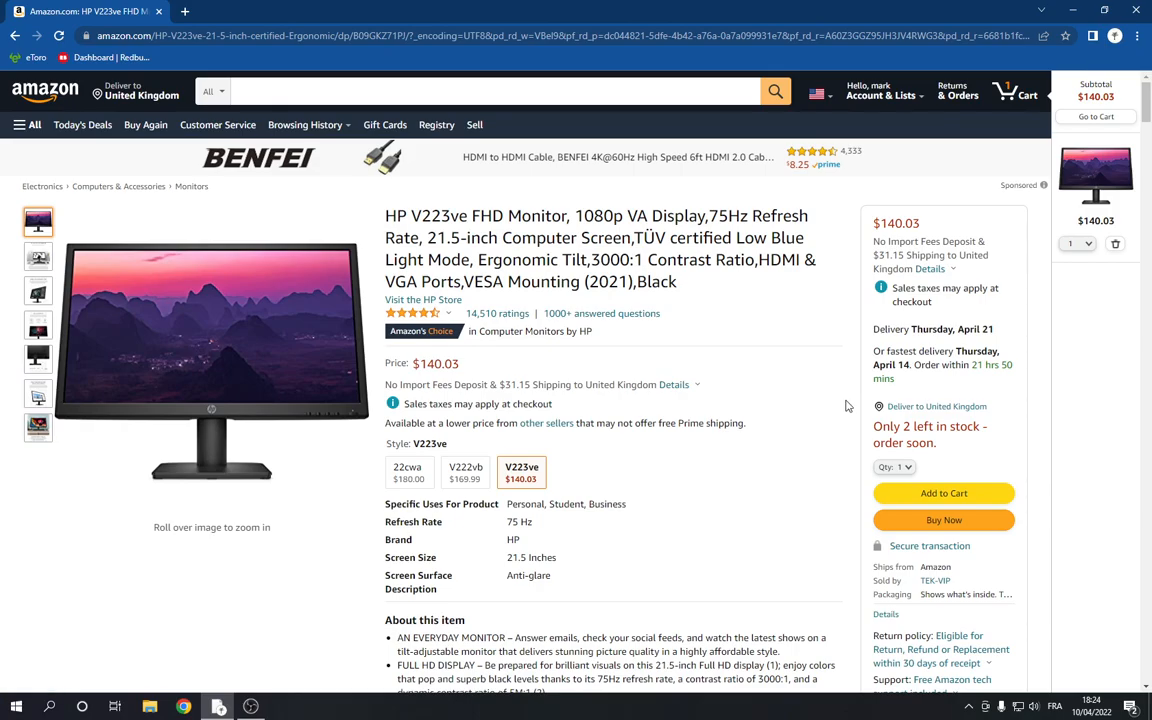
pyautogui.scroll(-3)
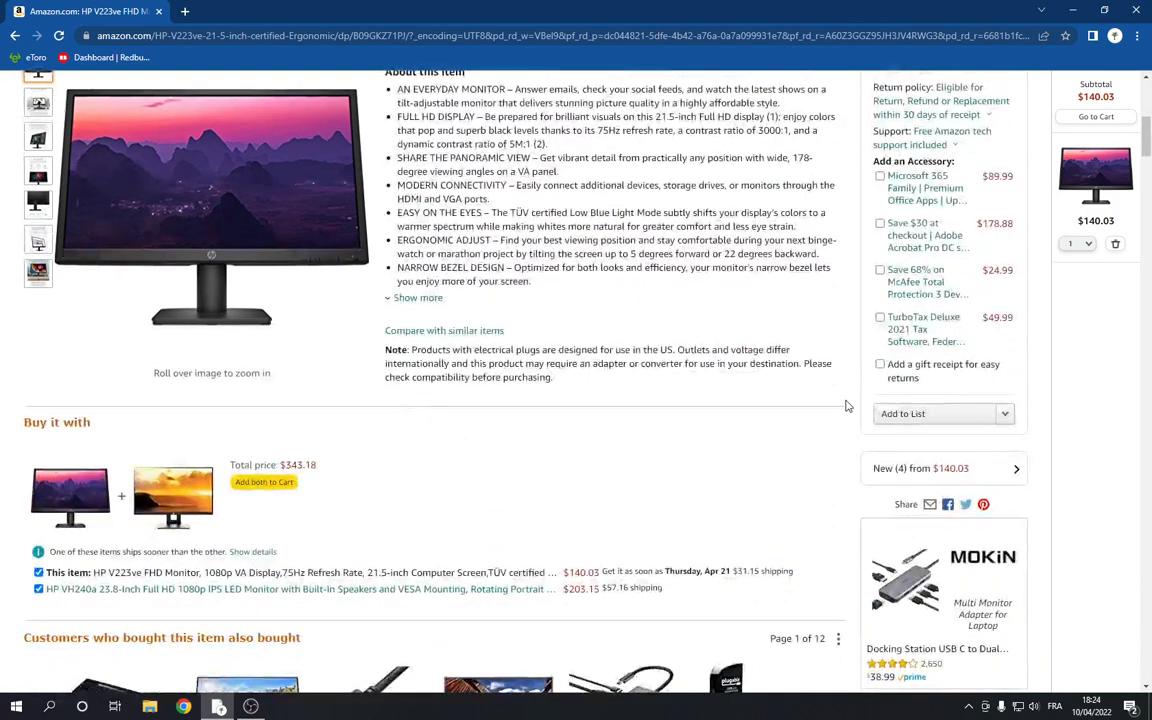
pyautogui.scroll(-3)
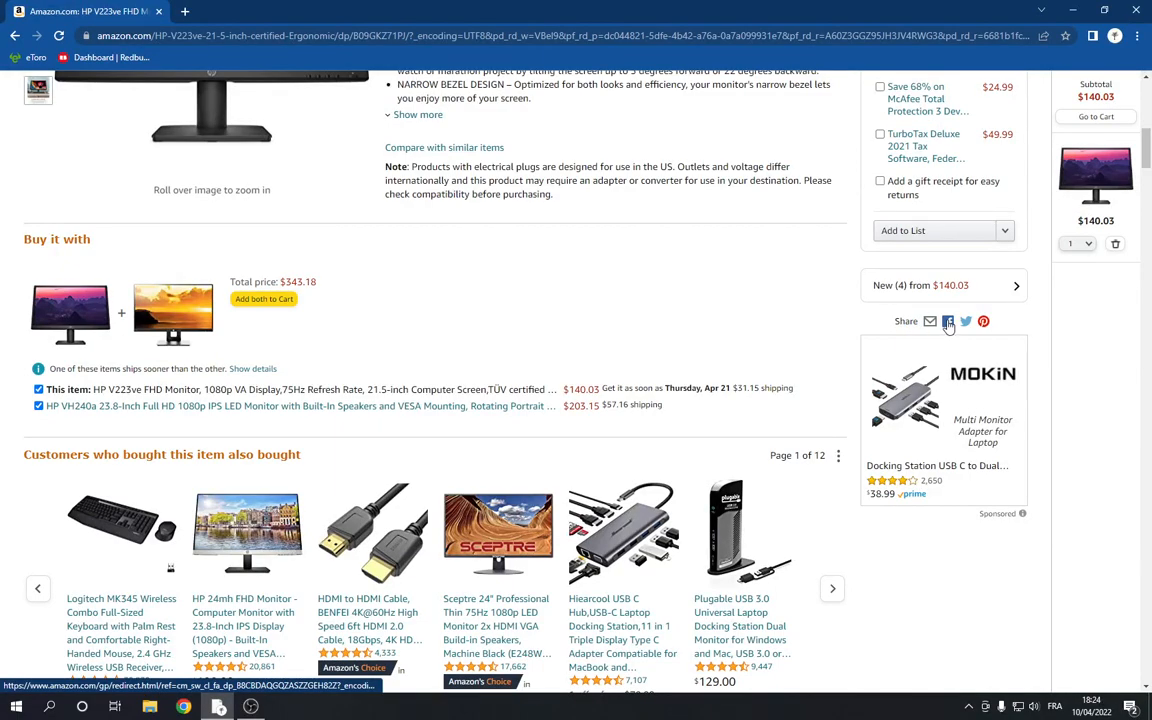
# - Share the monitor via the Facebook icon, then close the Facebook login tab
pyautogui.click(947, 321)
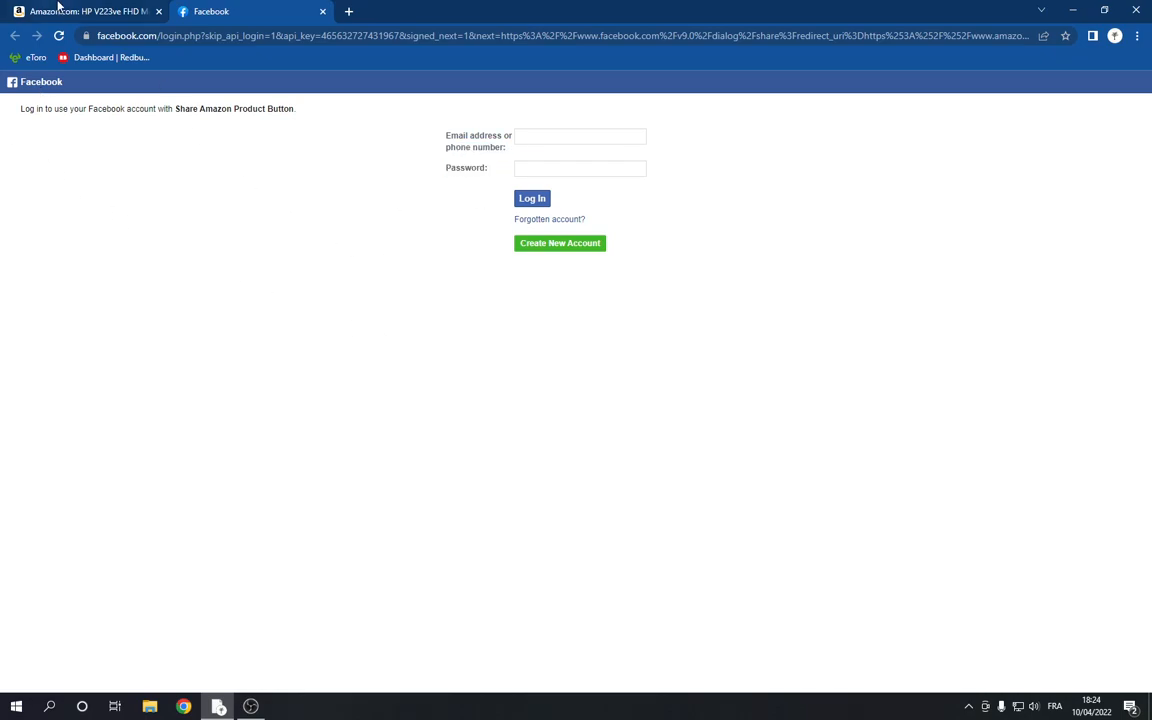
pyautogui.click(85, 11)
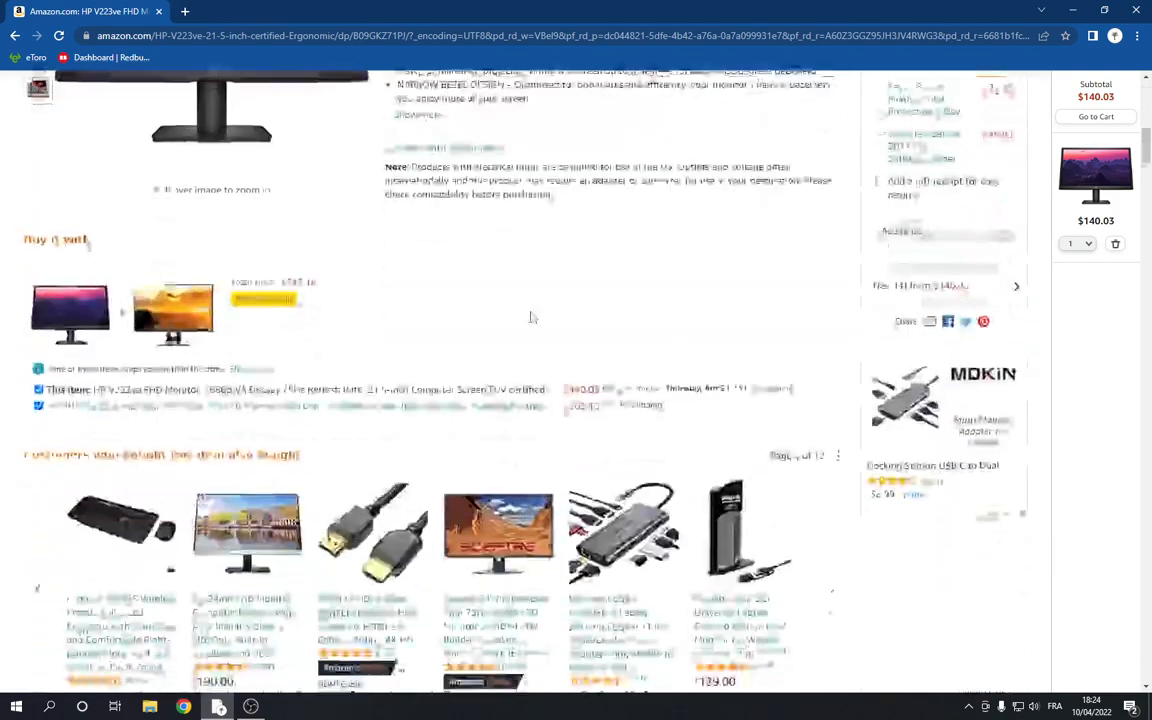
# - Scroll to the top and use the Amazon logo to reach the homepage
pyautogui.scroll(3)
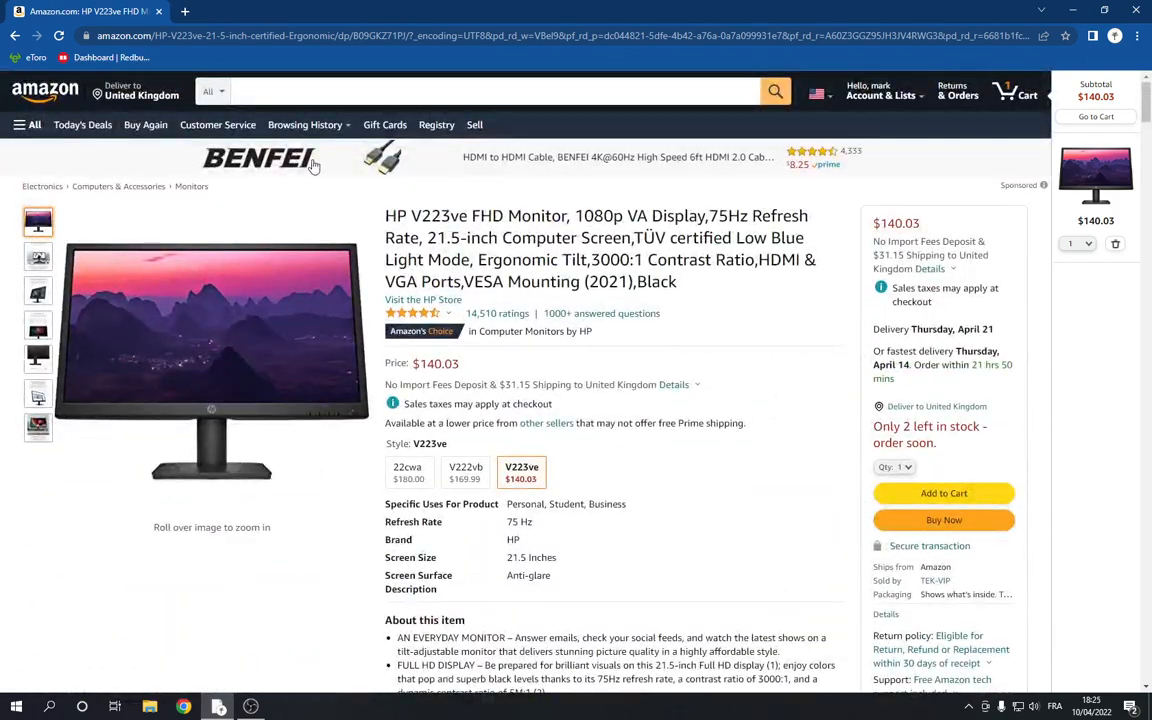
pyautogui.click(45, 90)
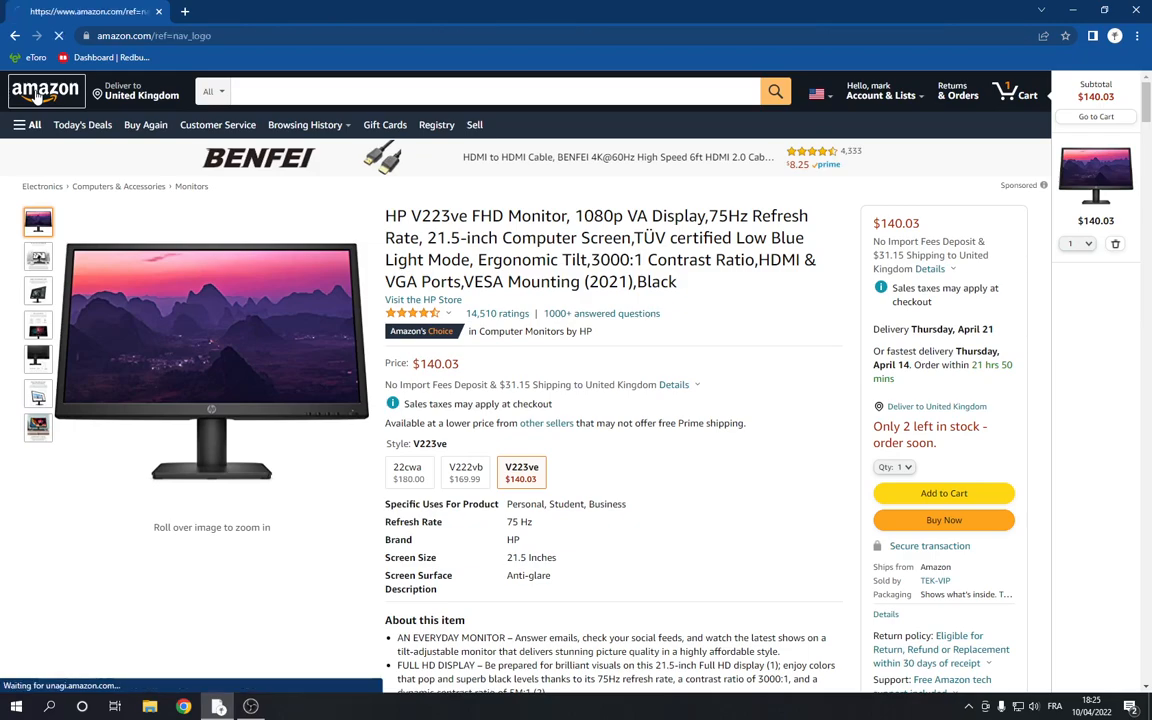
pyautogui.click(45, 89)
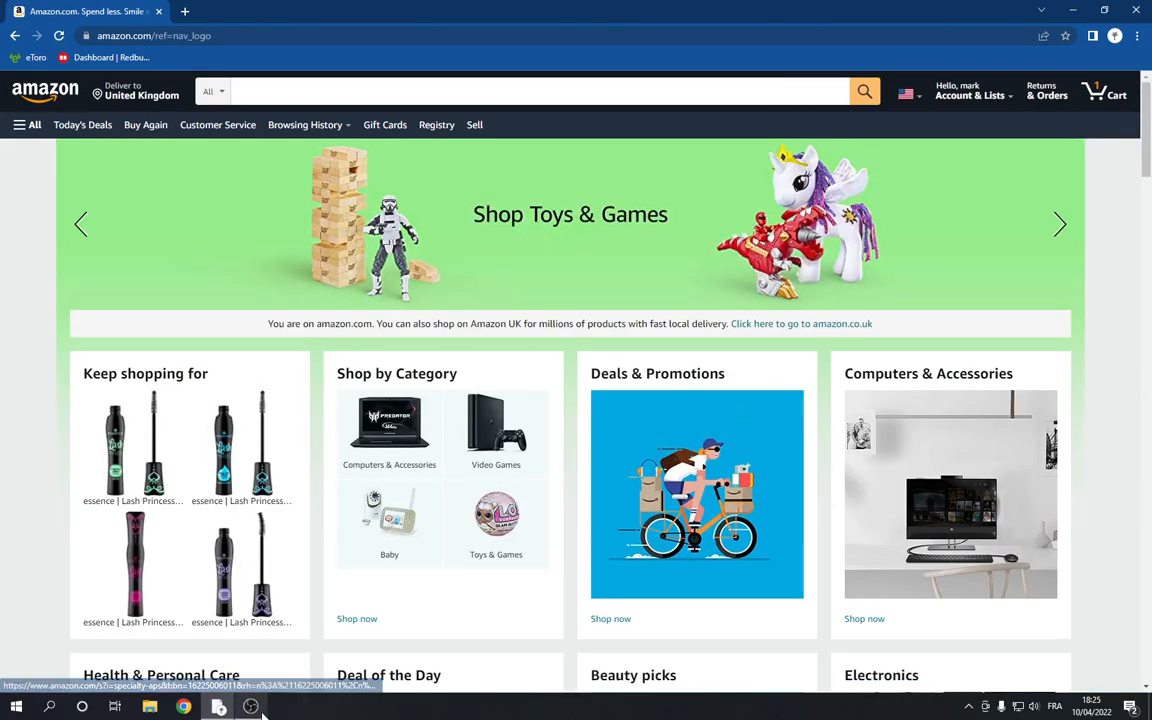